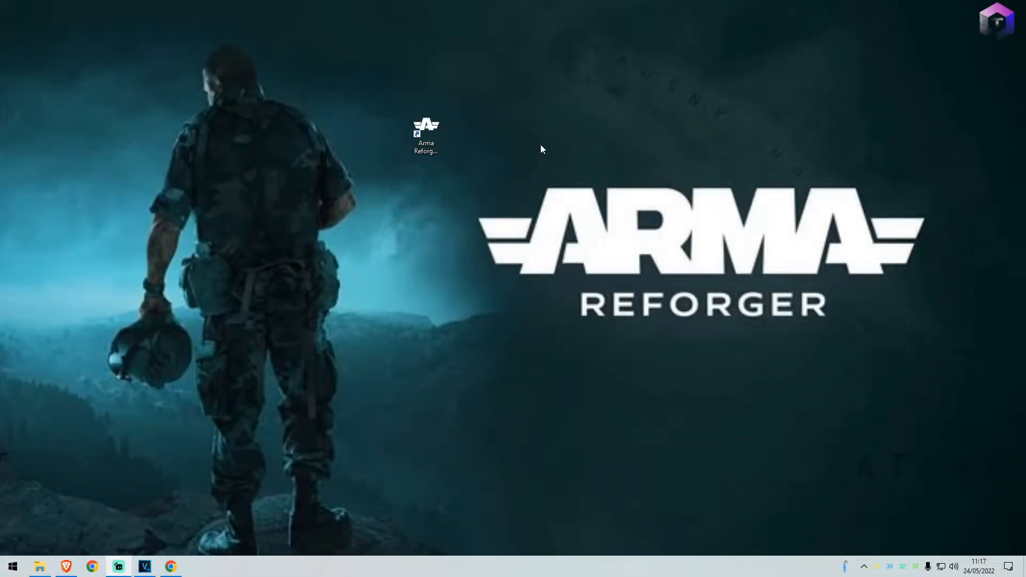
Step: Launch Arma Reforger Tools, cancel the New Project dialog and open the Gotham City Map project
left_click(425, 131)
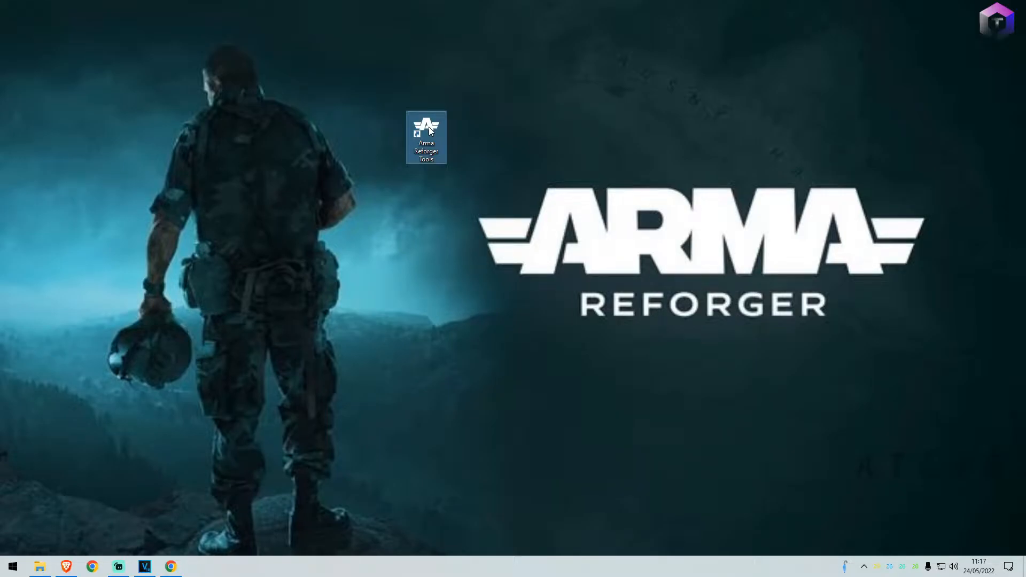
double_click(426, 127)
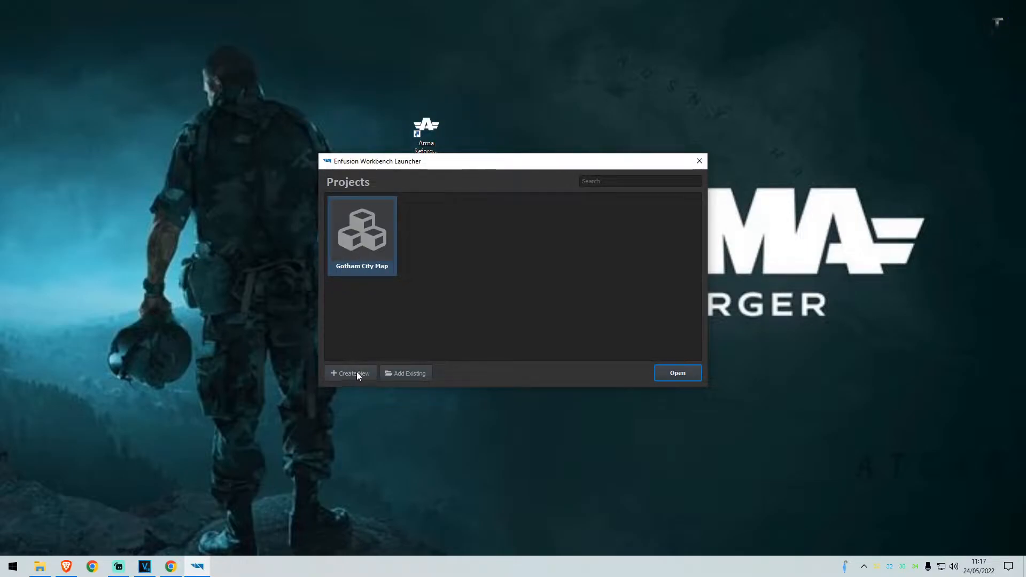
left_click(351, 373)
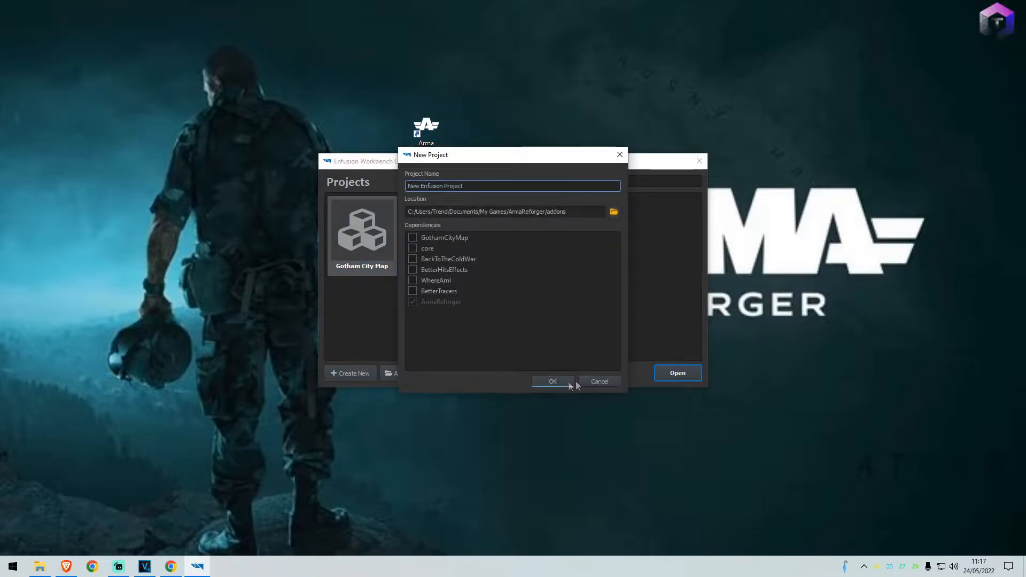
left_click(551, 381)
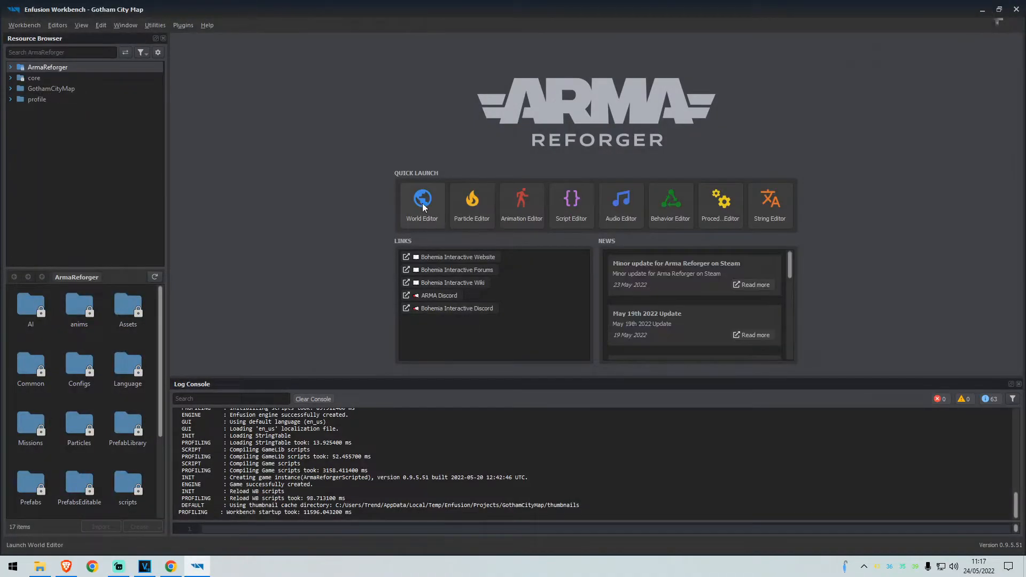
Step: Launch the World Editor and load the Gotham City Terrain.ent world
left_click(422, 199)
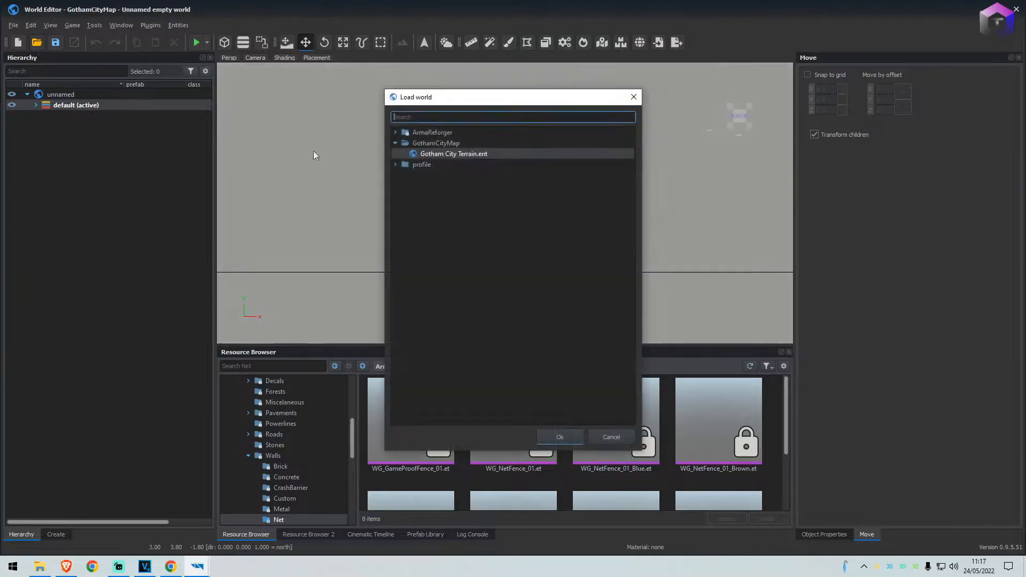
left_click(559, 436)
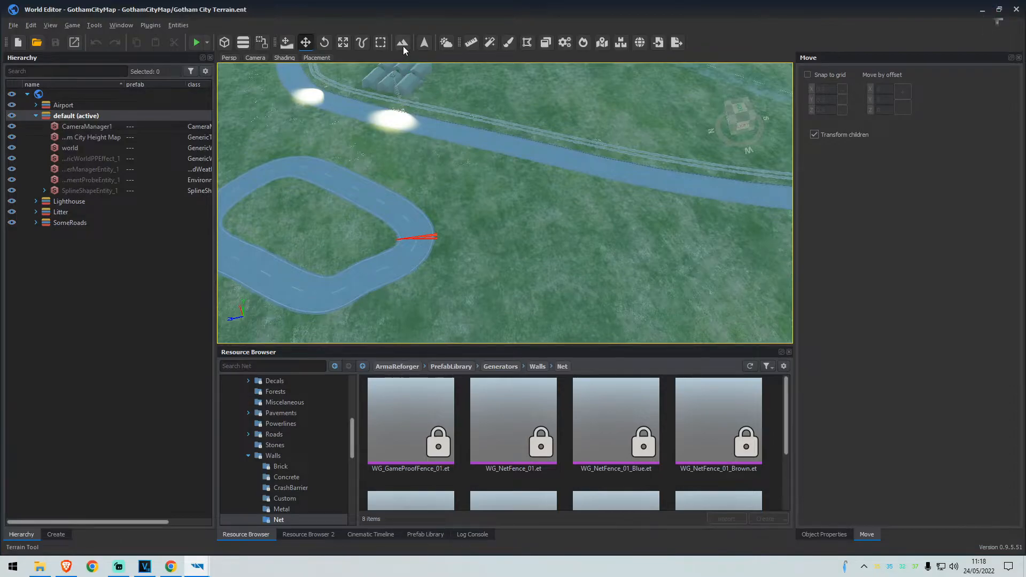
Step: Show the Terrain Tool's Paint settings and the Grass_03 layer's context options
left_click(403, 42)
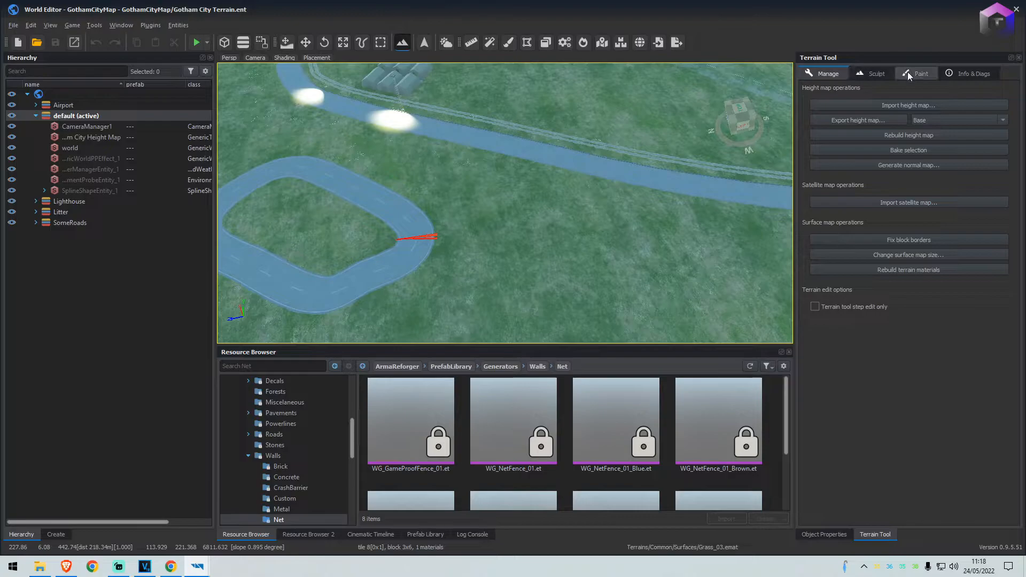
left_click(920, 72)
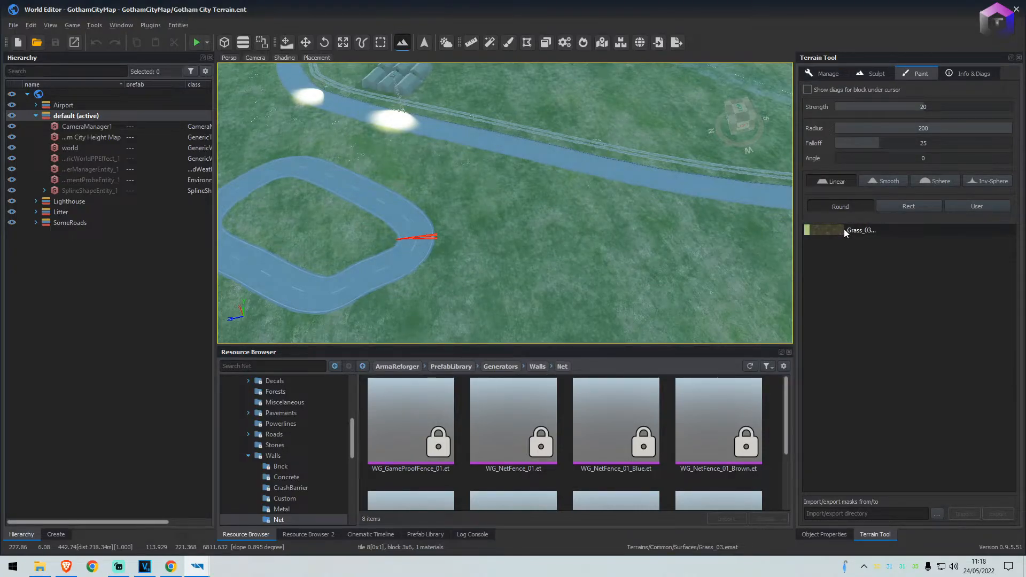
right_click(824, 229)
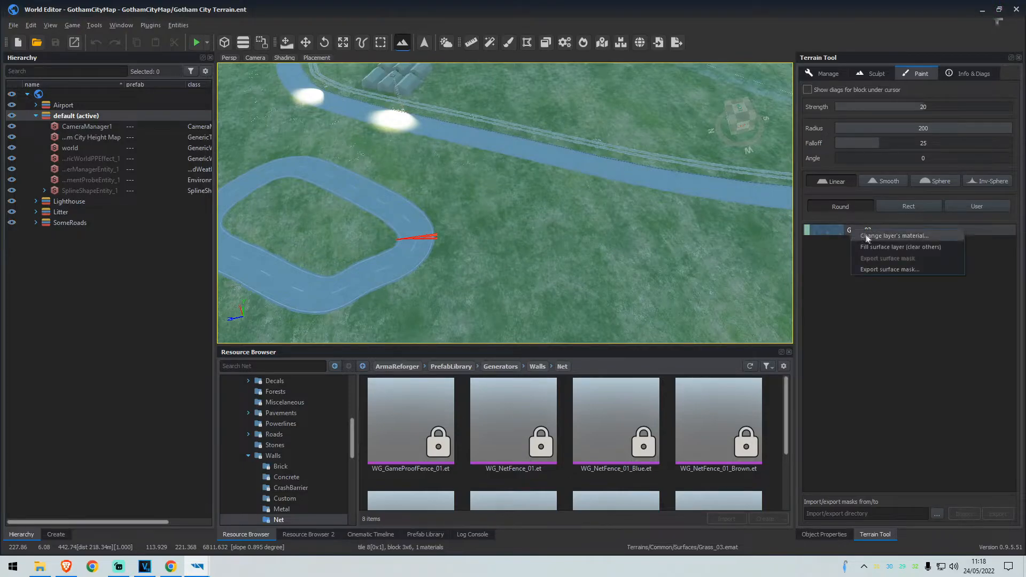
Step: Replace the layer's material with Terrains/Common/Surfaces/BeachGrass_01.emat and reduce brush radius to 10
left_click(894, 235)
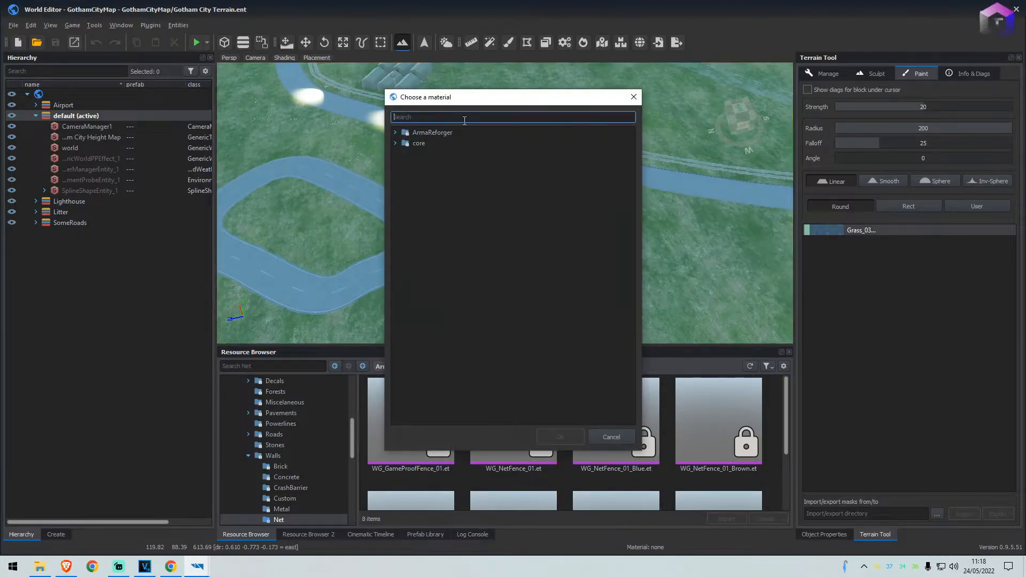
type("grass")
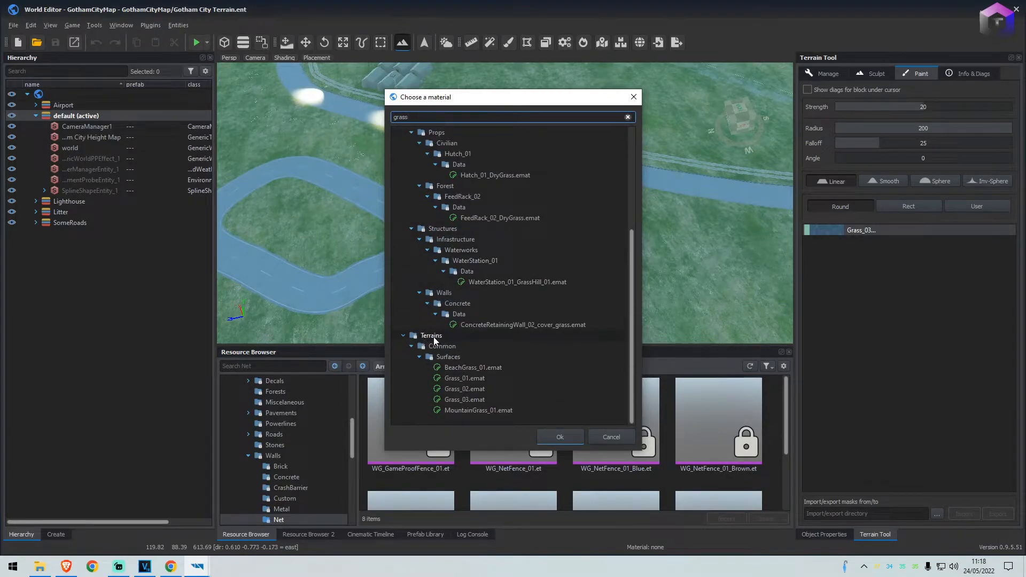
left_click(473, 366)
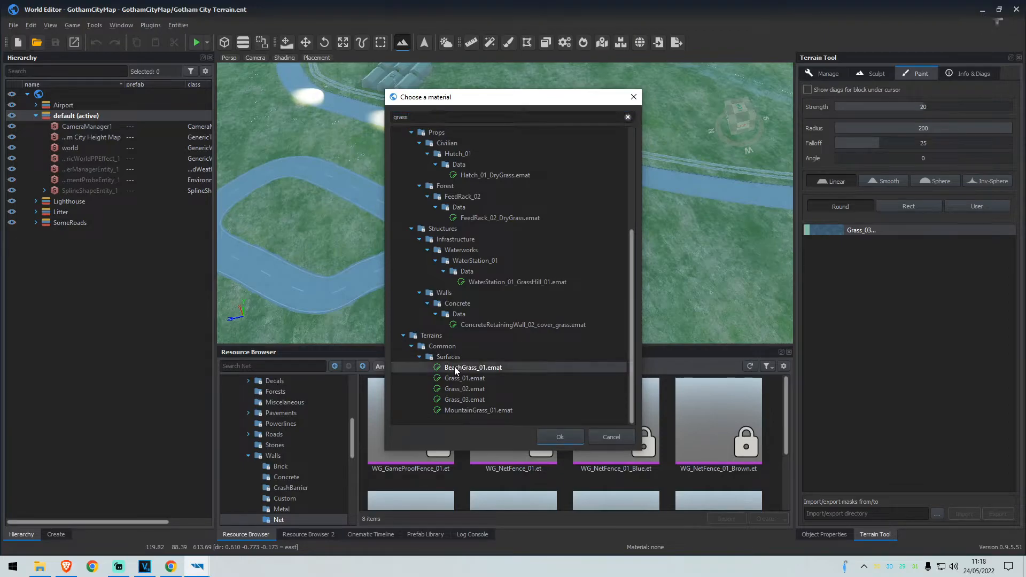
left_click(559, 436)
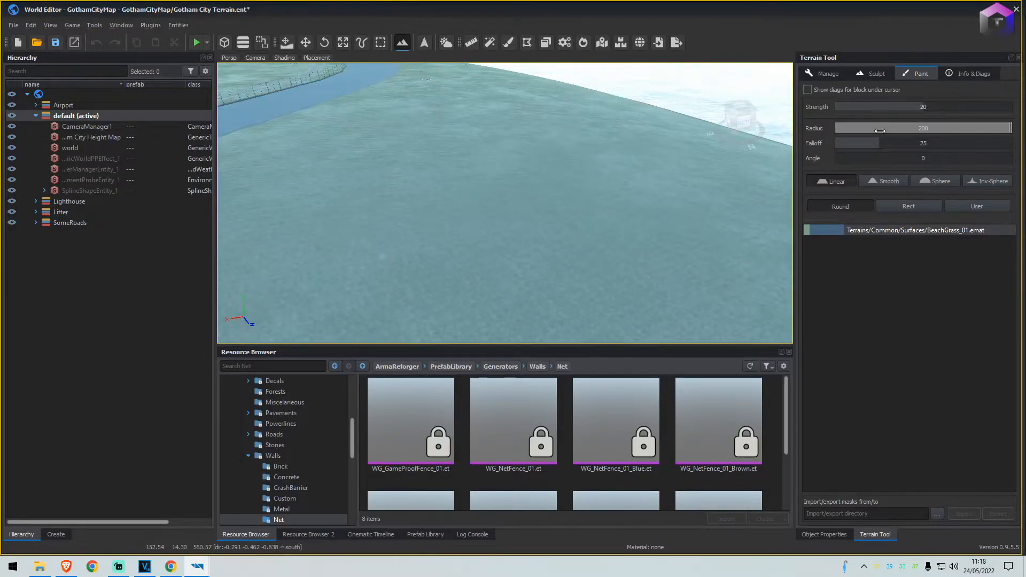
left_click_drag(922, 128, 844, 127)
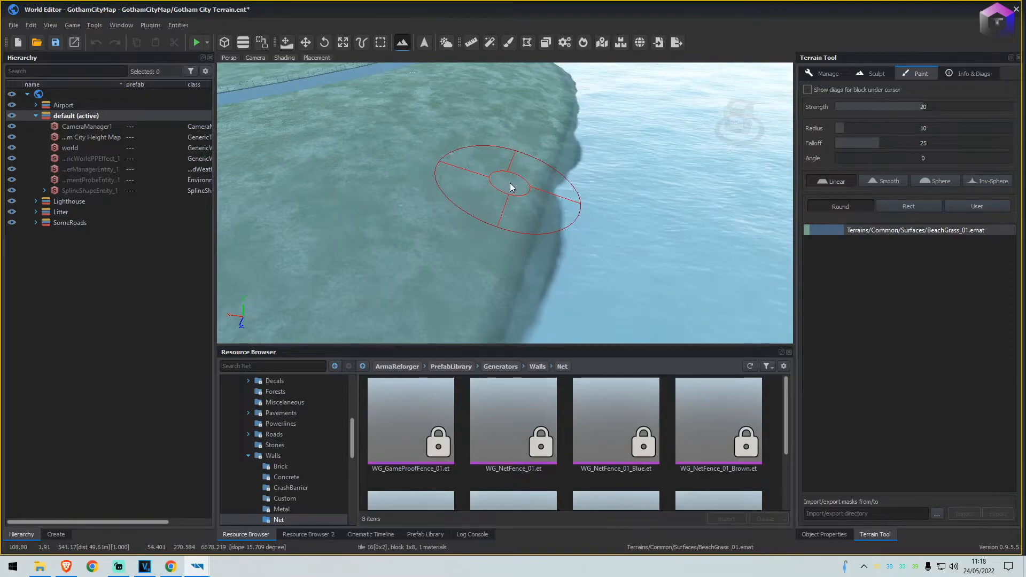
Step: Paint beach grass onto the shoreline slope, then play the world, saving changes first
left_click(511, 188)
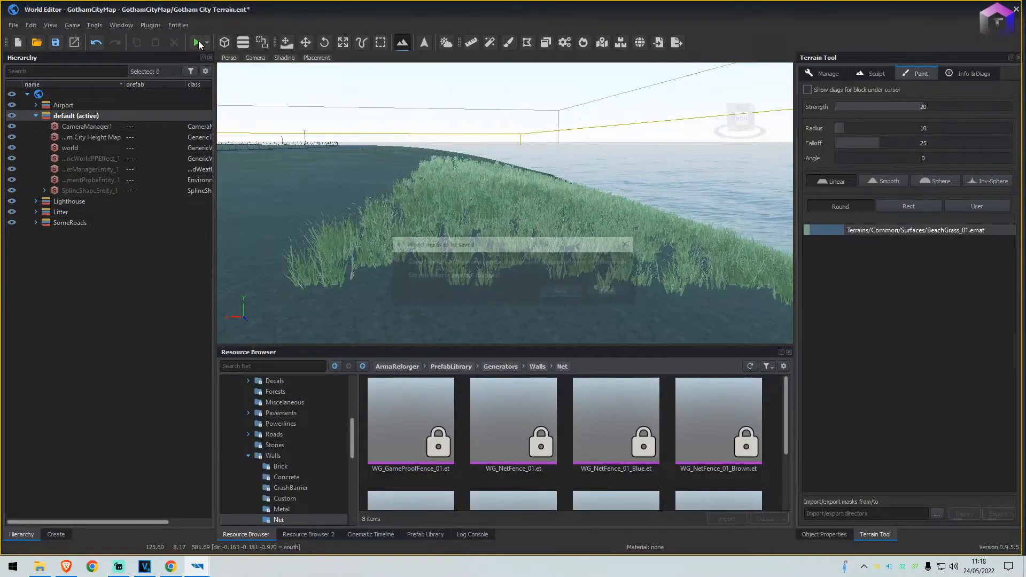
left_click(196, 42)
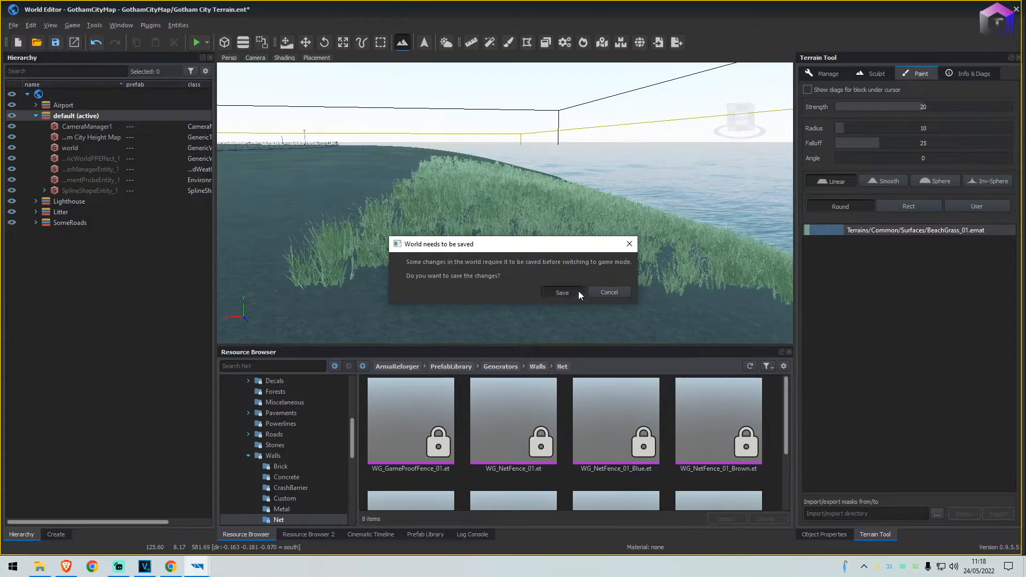
left_click(562, 293)
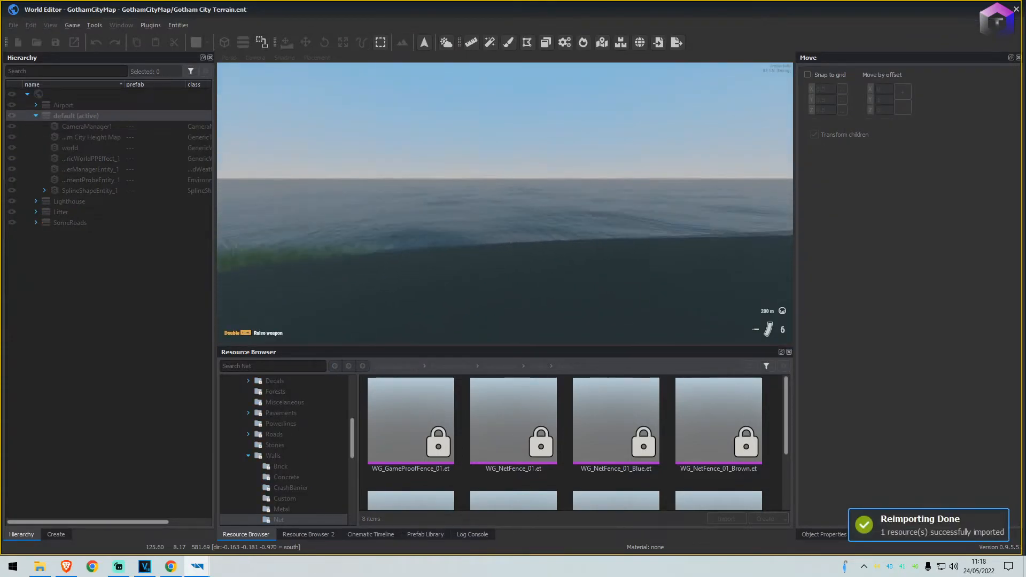